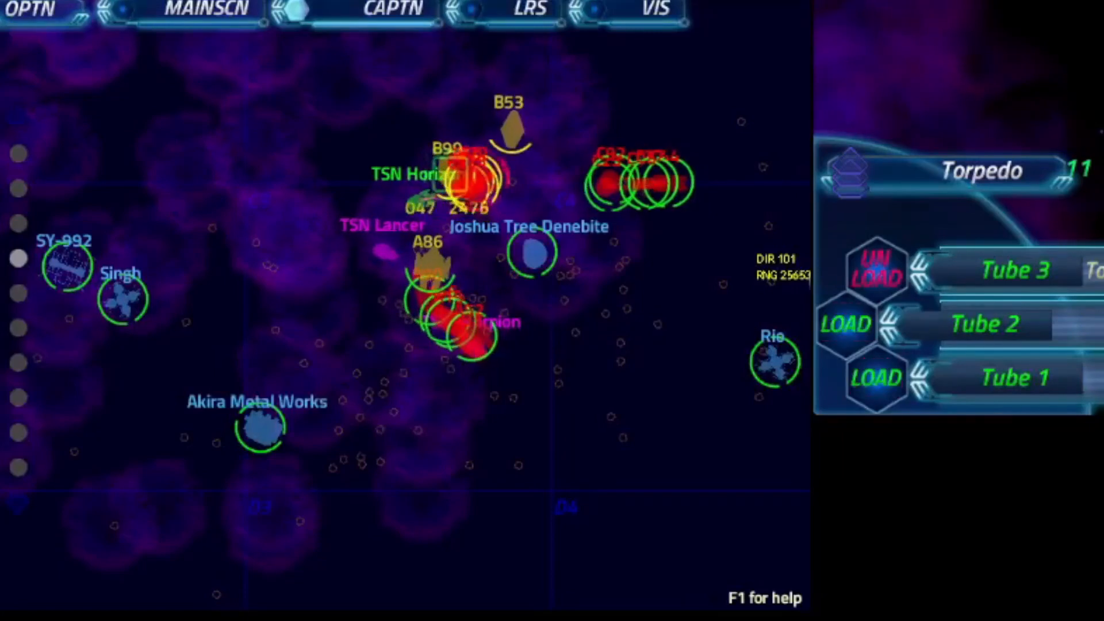
# Step: Load torpedoes into the empty tubes and fire one at the enemies near TSN Horizon
pyautogui.click(876, 269)
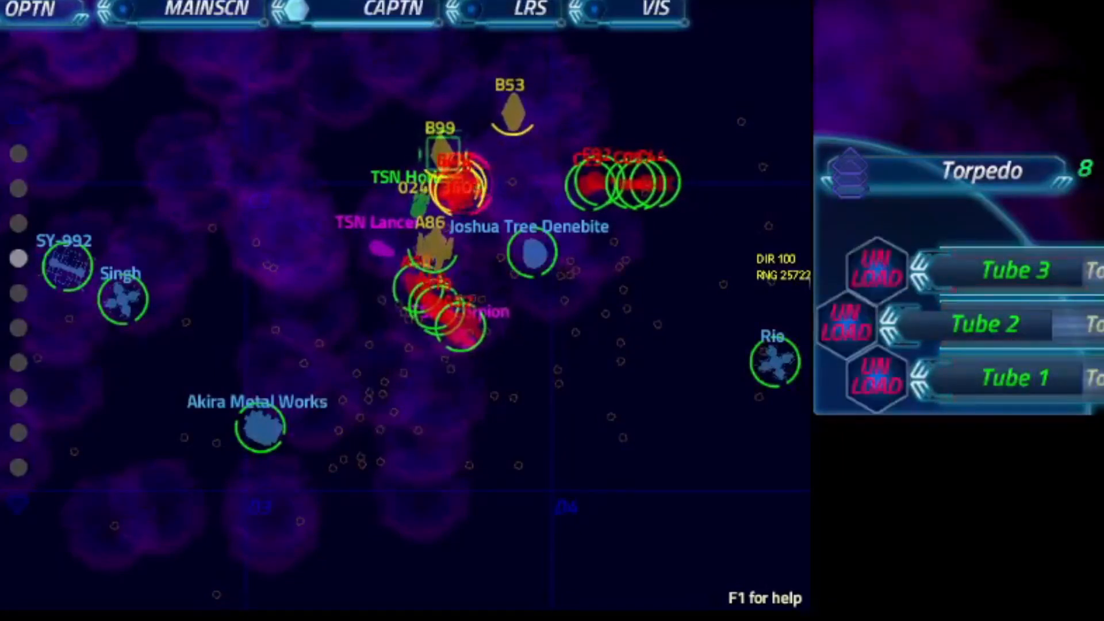
pyautogui.click(875, 378)
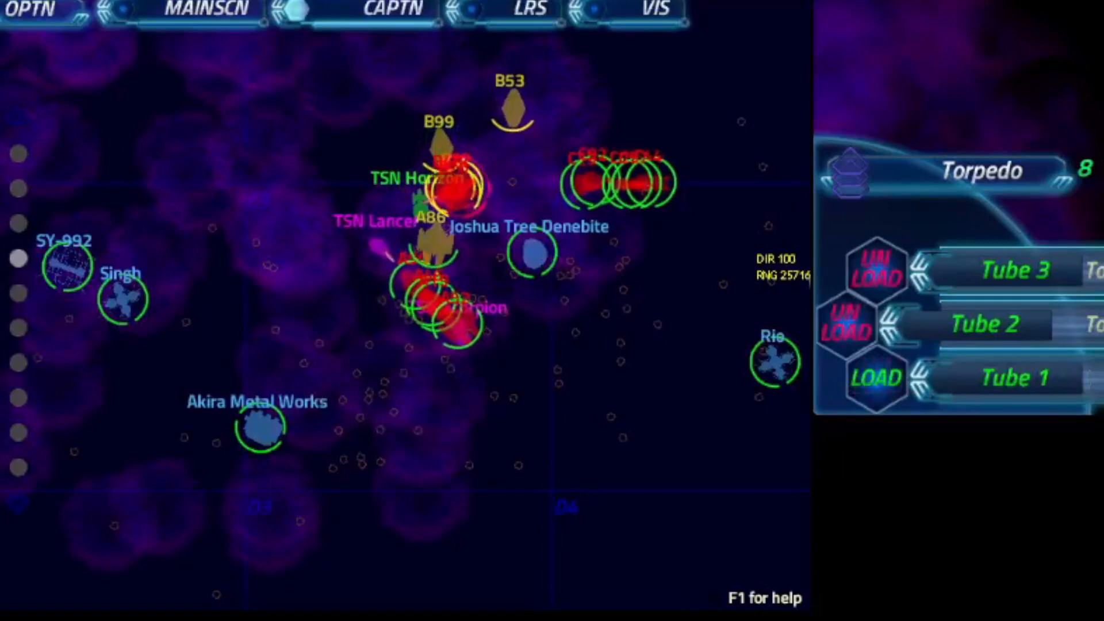
pyautogui.click(874, 378)
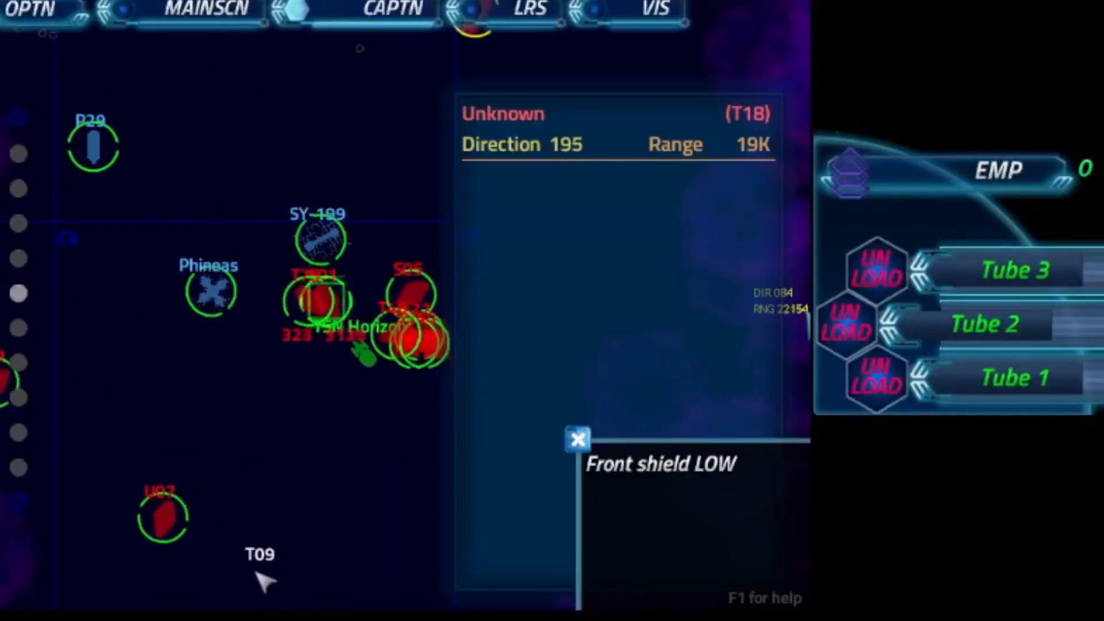
pyautogui.click(577, 439)
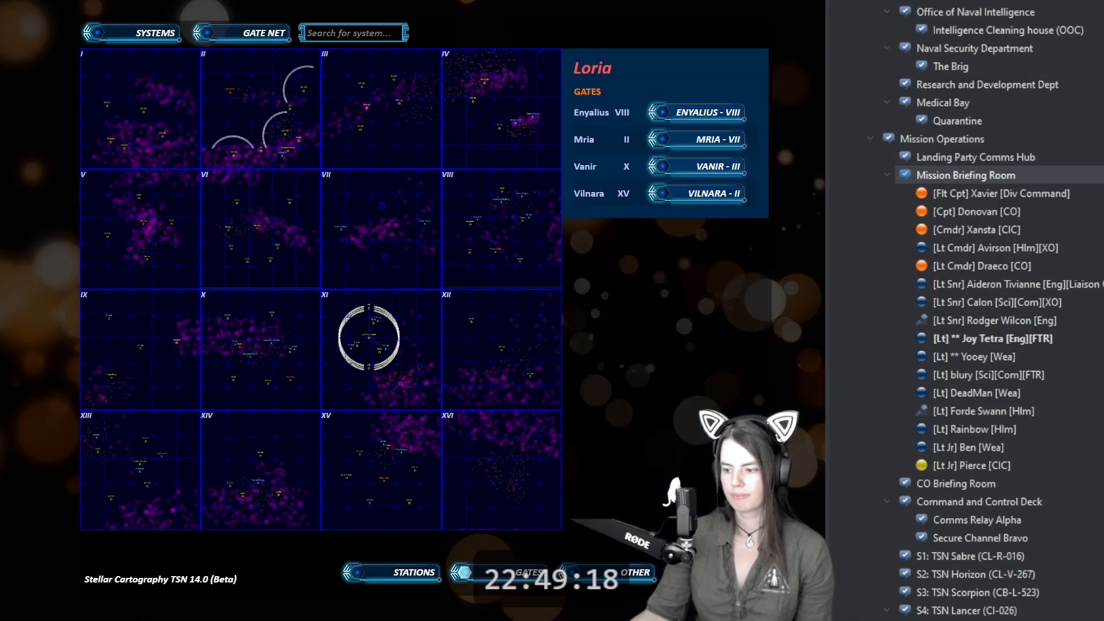
# Step: Select the Loria system in the sector grid to list its gate connections
pyautogui.click(694, 194)
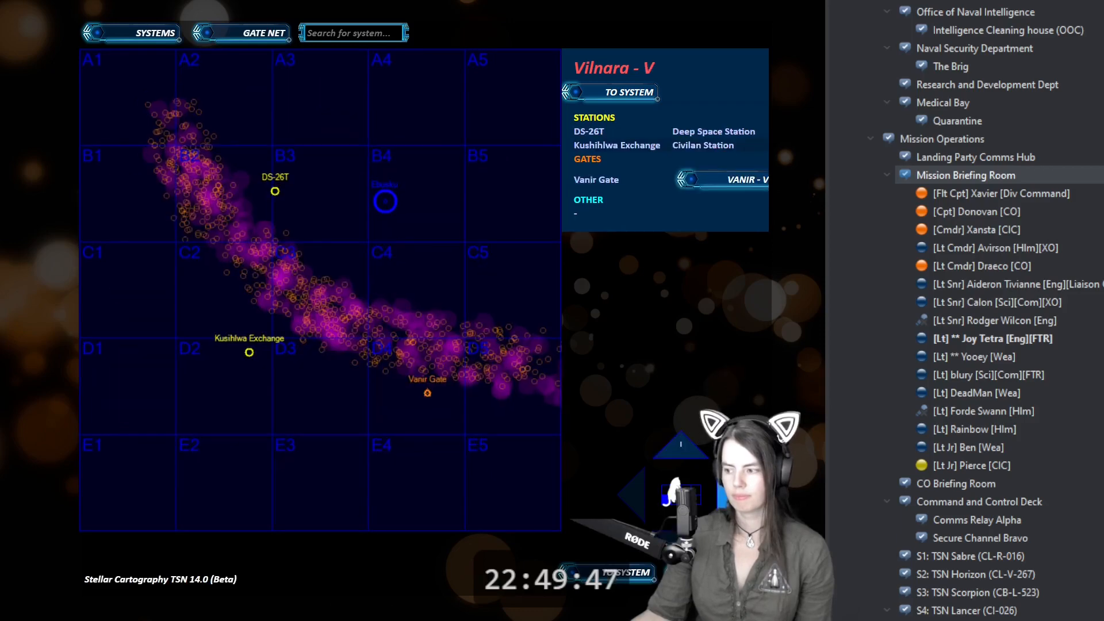
# Step: Step through the sector arrows from Vilnara - V to the Vilnara - VIII system map
pyautogui.click(721, 179)
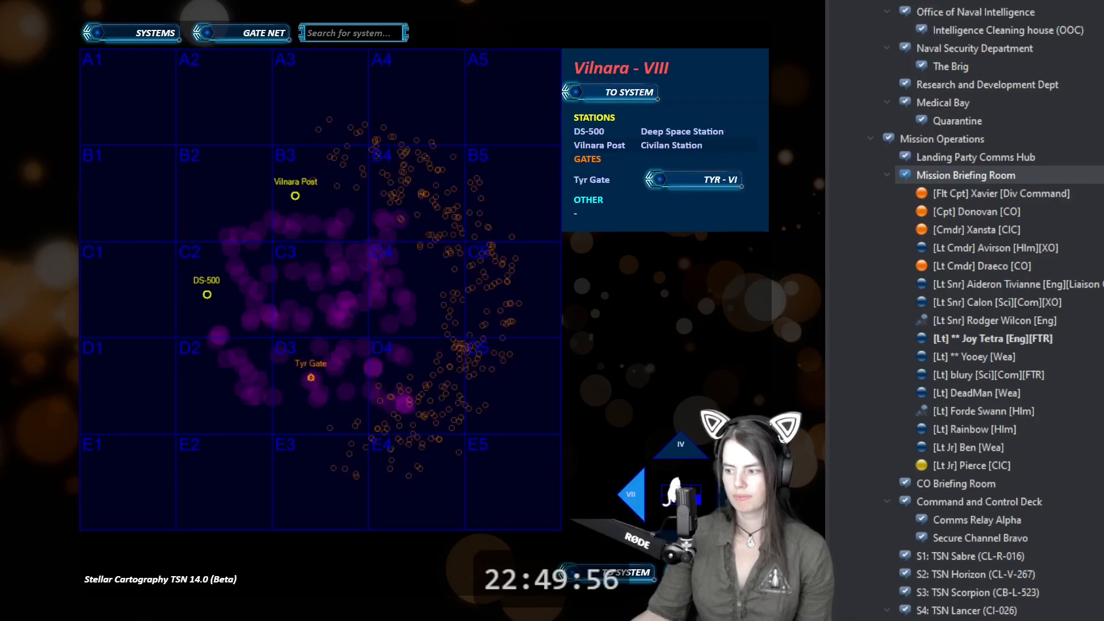
pyautogui.click(692, 179)
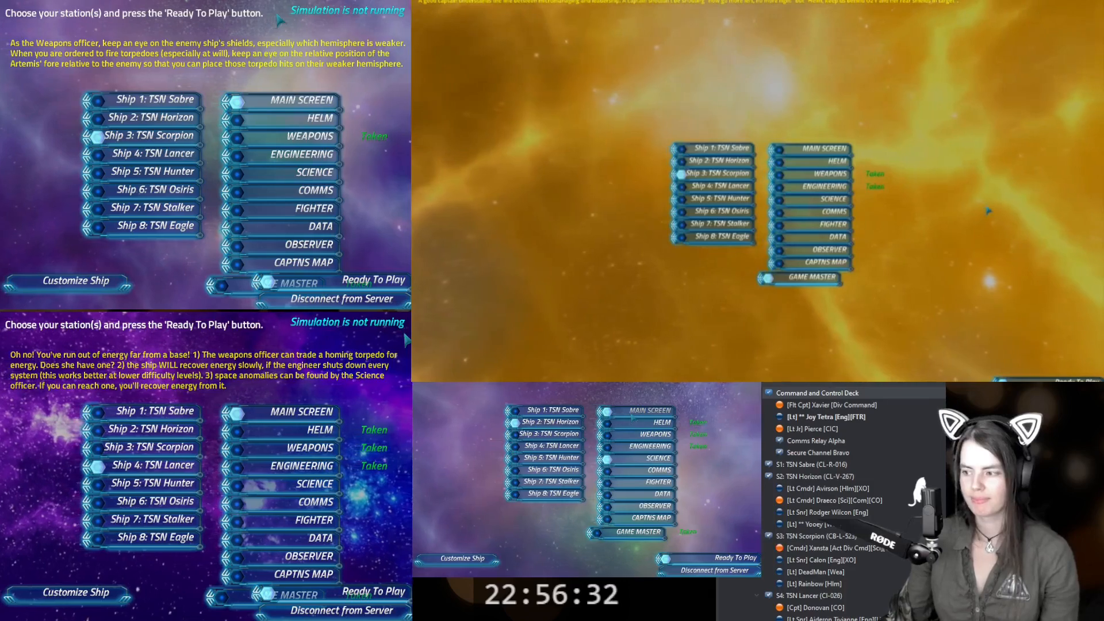
pyautogui.click(372, 279)
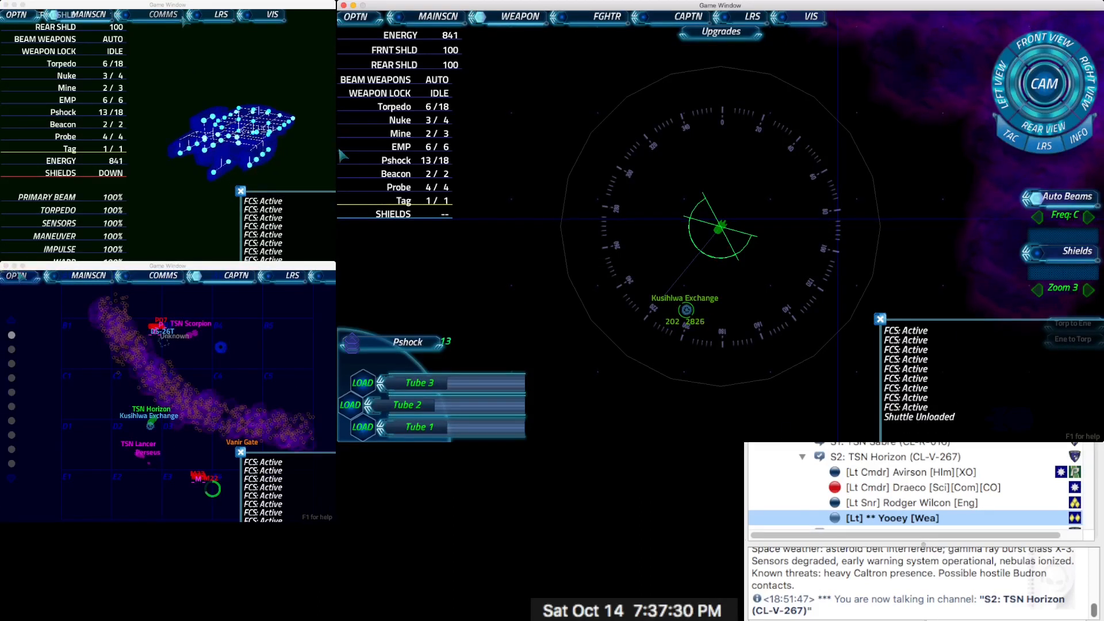
# Step: Switch to the COMMS console to read Perseus's cargo-secured and cargo-unloaded messages
pyautogui.click(163, 14)
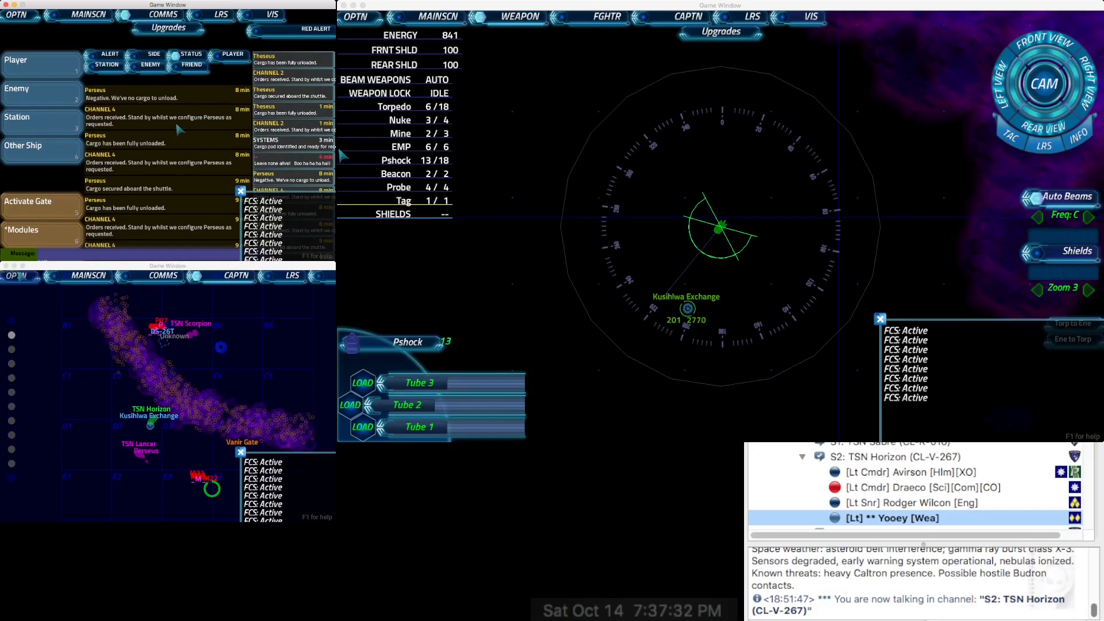